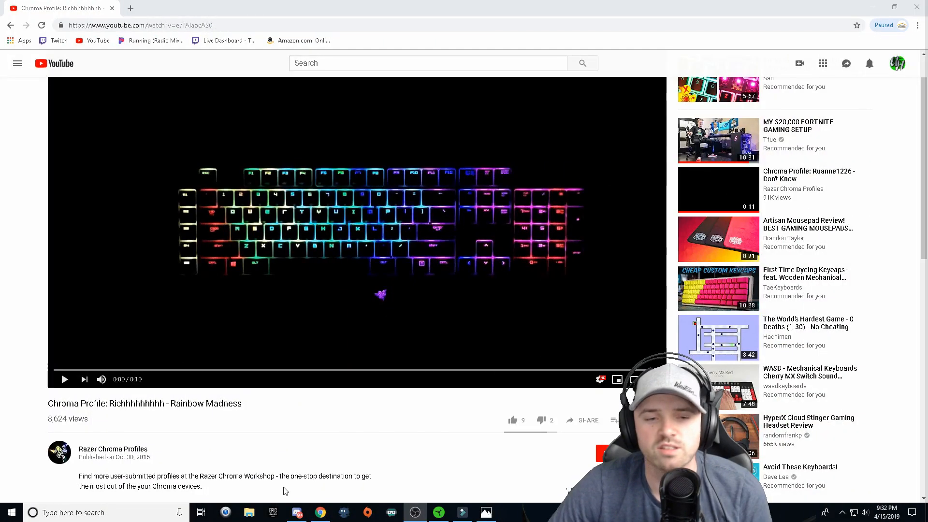
mouse_move(118, 369)
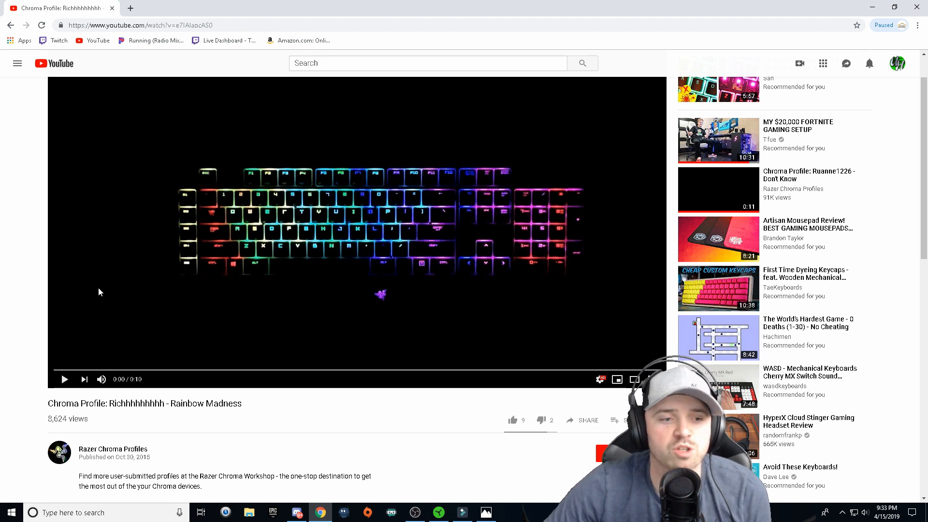
mouse_move(64, 390)
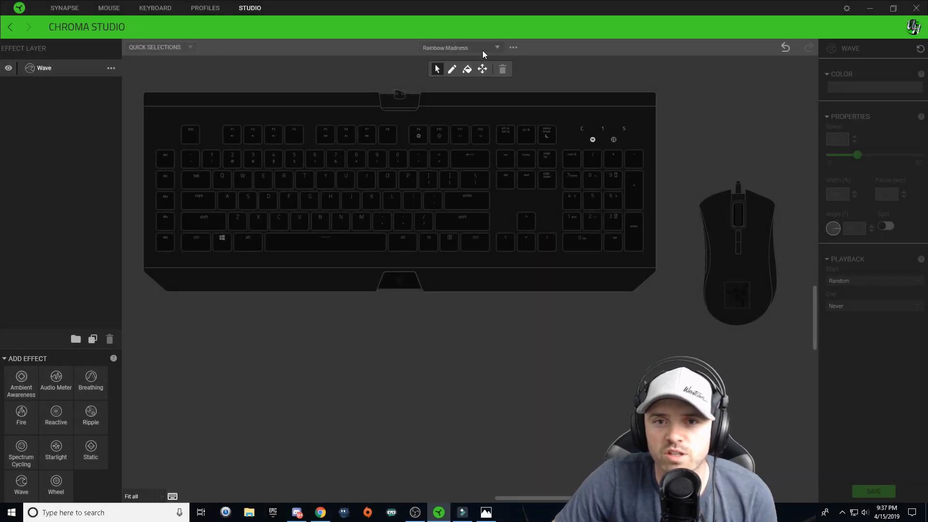
Peek at the Rainbow Madness profile options and dismiss them unchanged
click(513, 46)
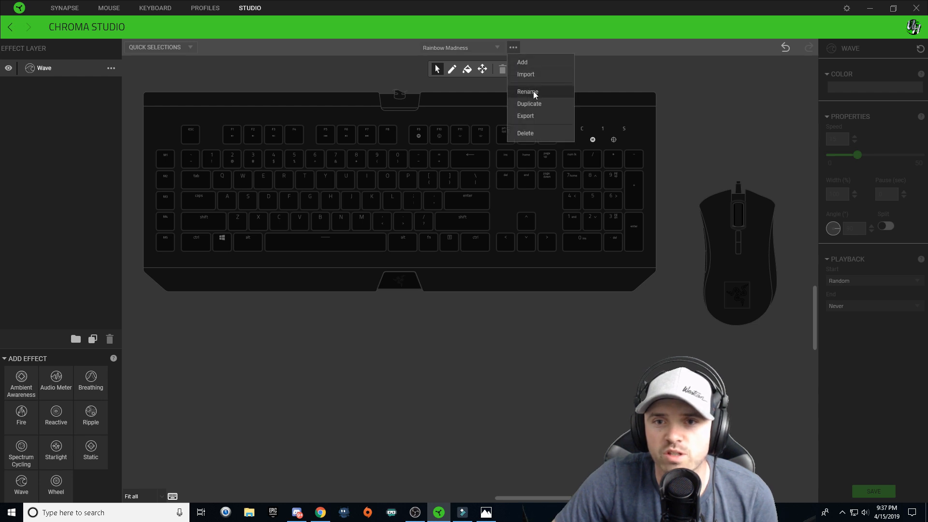
click(528, 91)
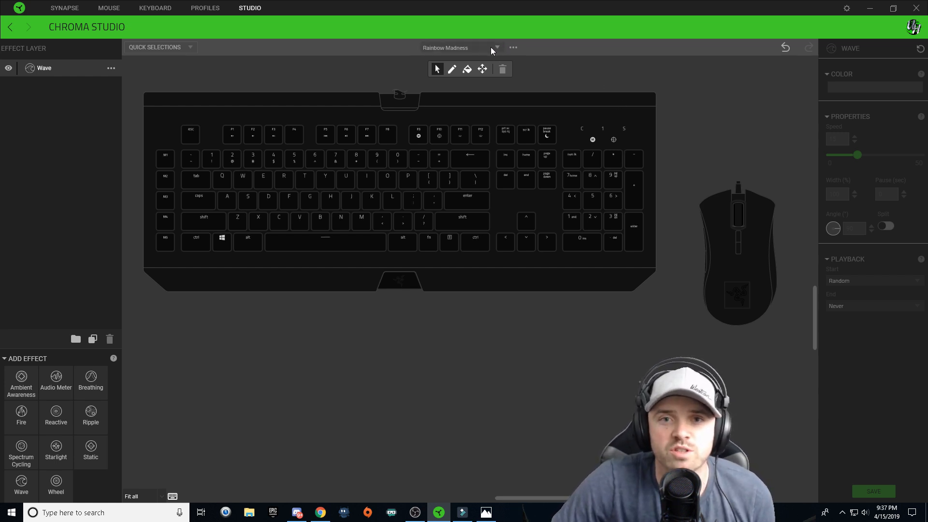
click(497, 47)
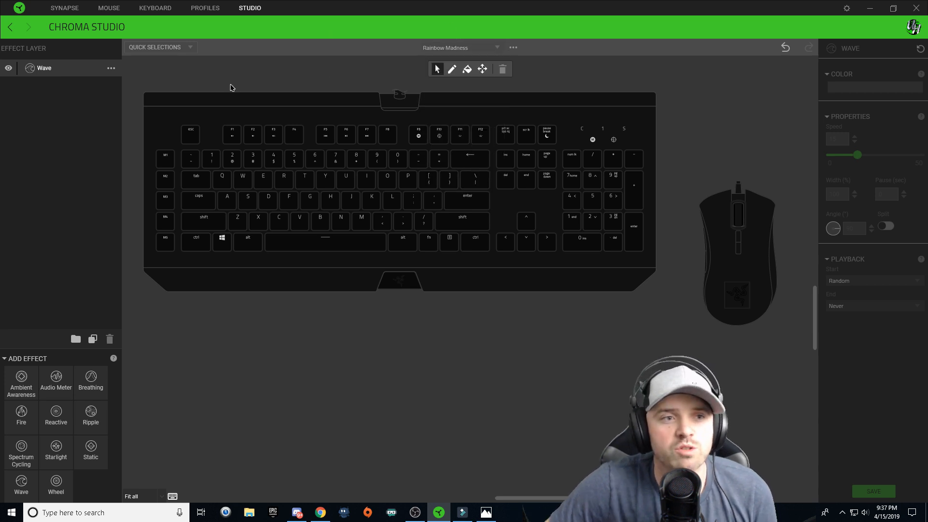
mouse_move(197, 255)
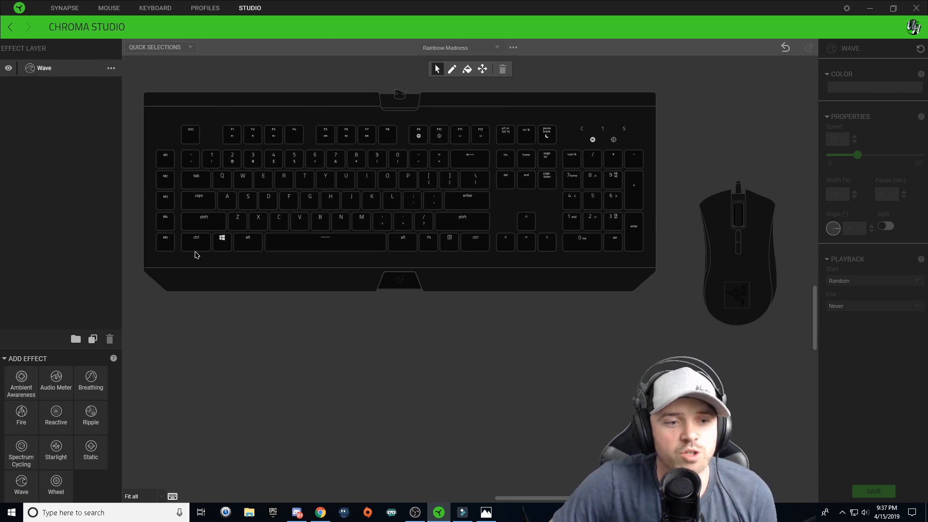
mouse_move(108, 114)
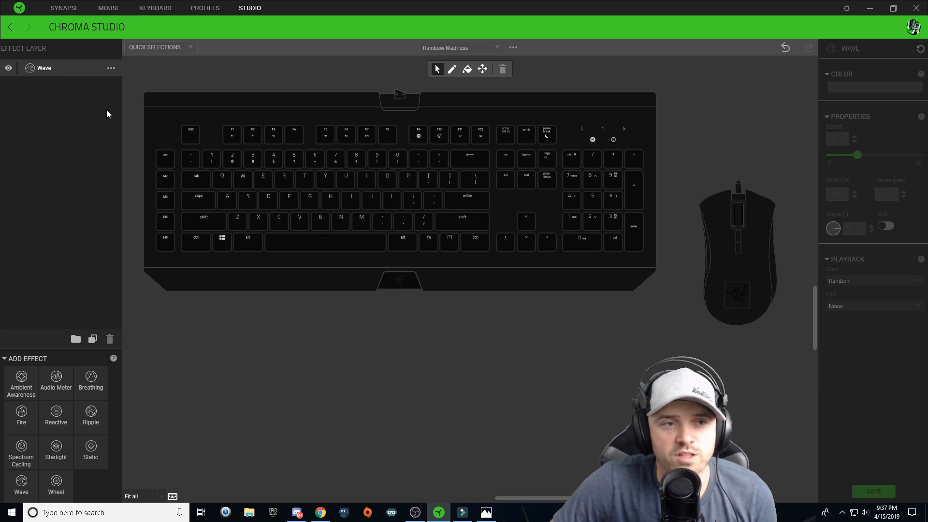
Try the Reactive effect on the layer, then revert it to Wave
click(111, 68)
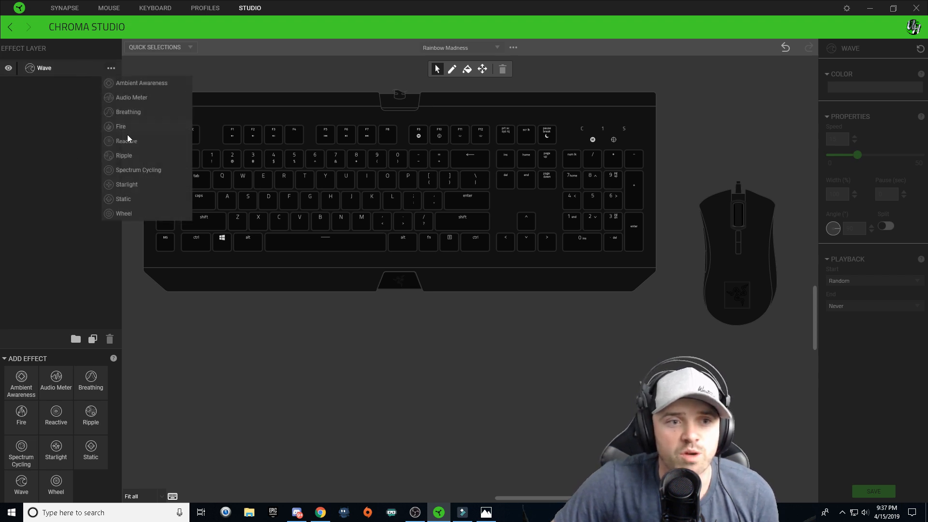
click(127, 141)
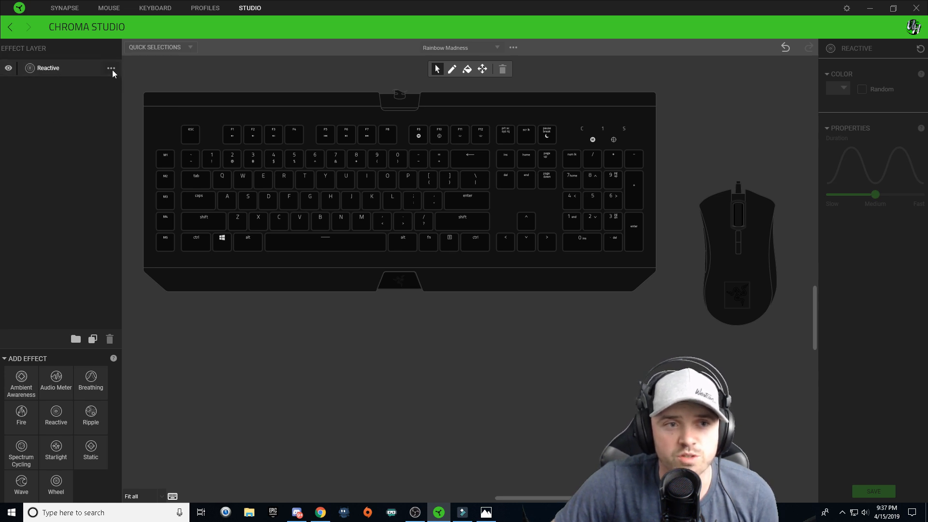
click(21, 482)
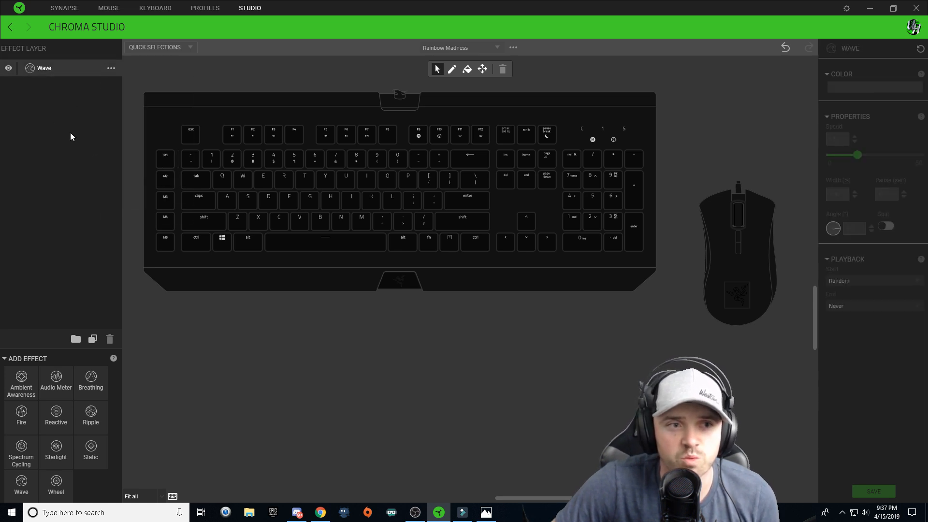
mouse_move(93, 97)
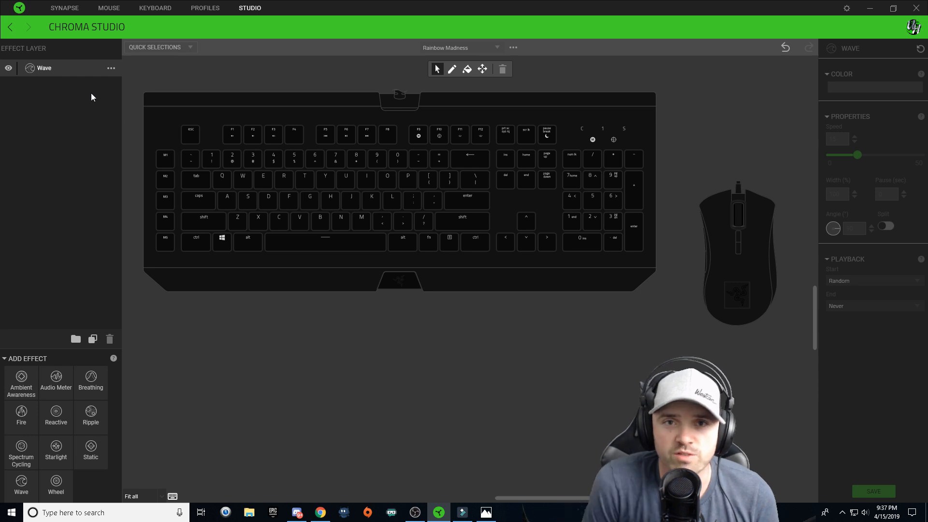
mouse_move(79, 135)
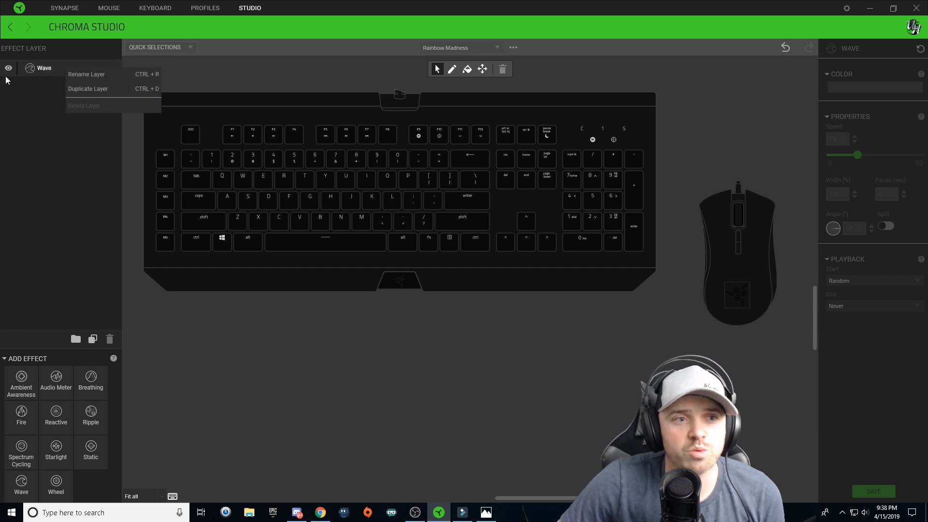
Rename the Wave layer to Wave Right
click(87, 73)
text( Right)
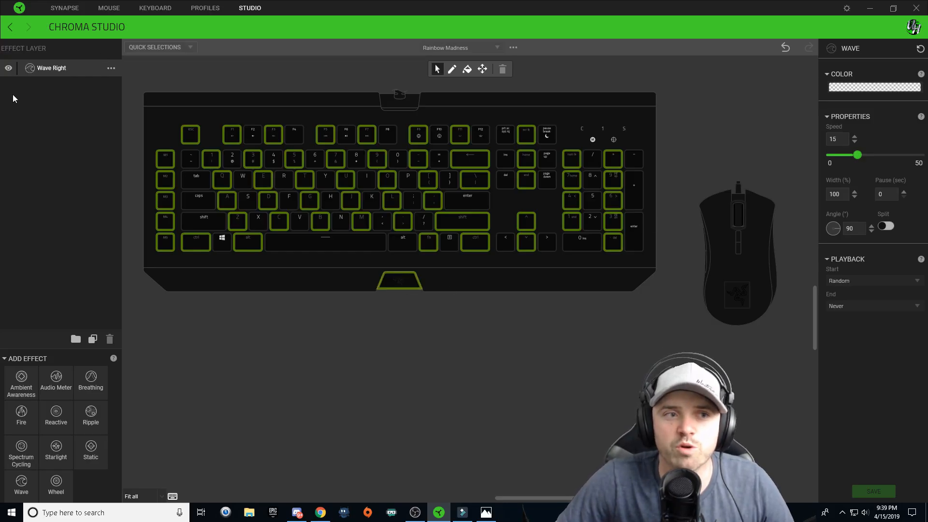
mouse_move(758, 191)
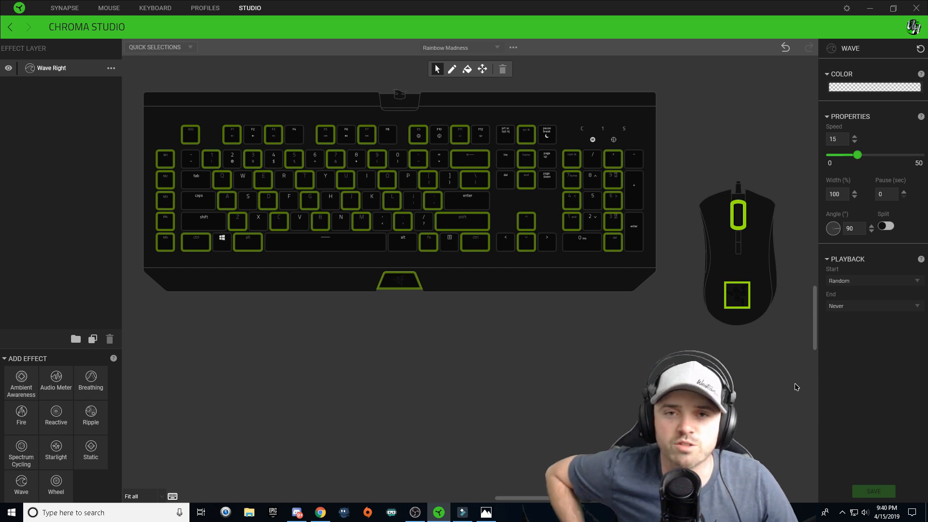
mouse_move(756, 141)
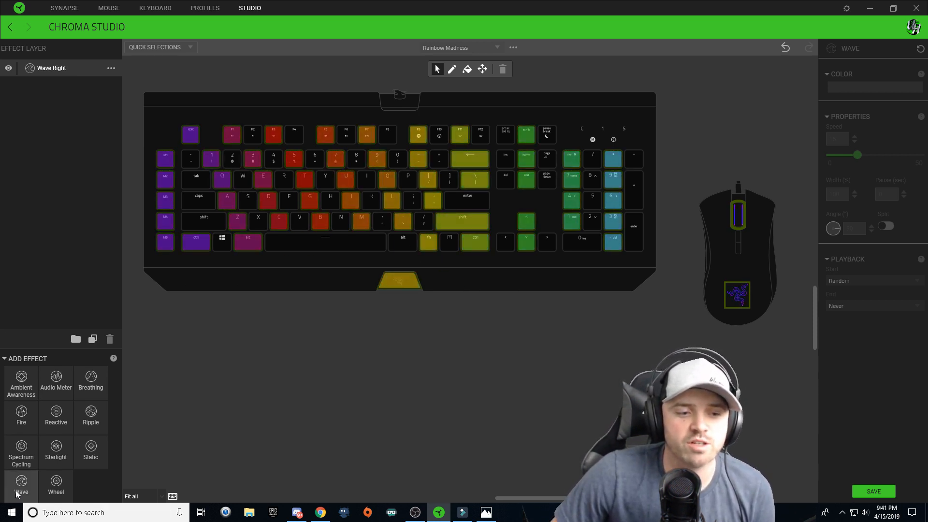
Add a second Wave layer and rename it to Wave Left
click(21, 484)
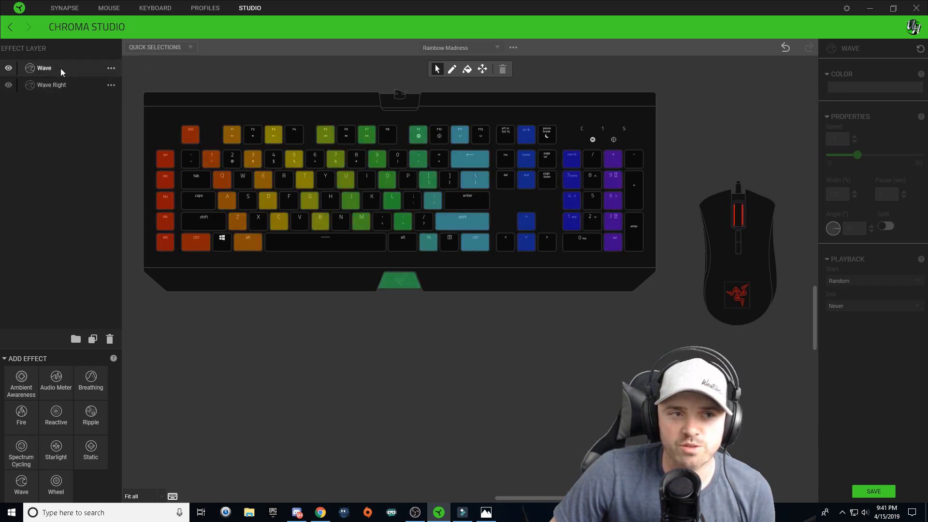
click(111, 68)
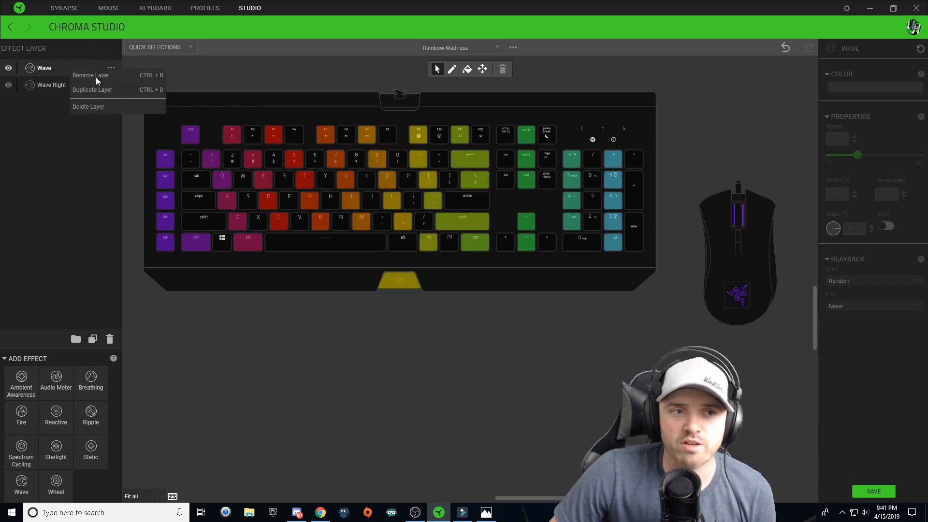
click(91, 76)
text( Left)
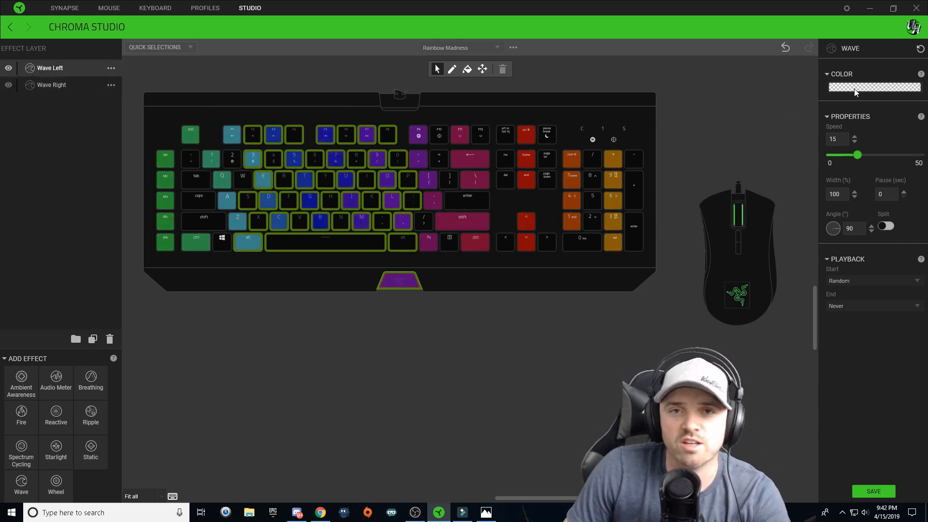
Bring up the colour choices for Wave Left and keep that layer selected
click(875, 87)
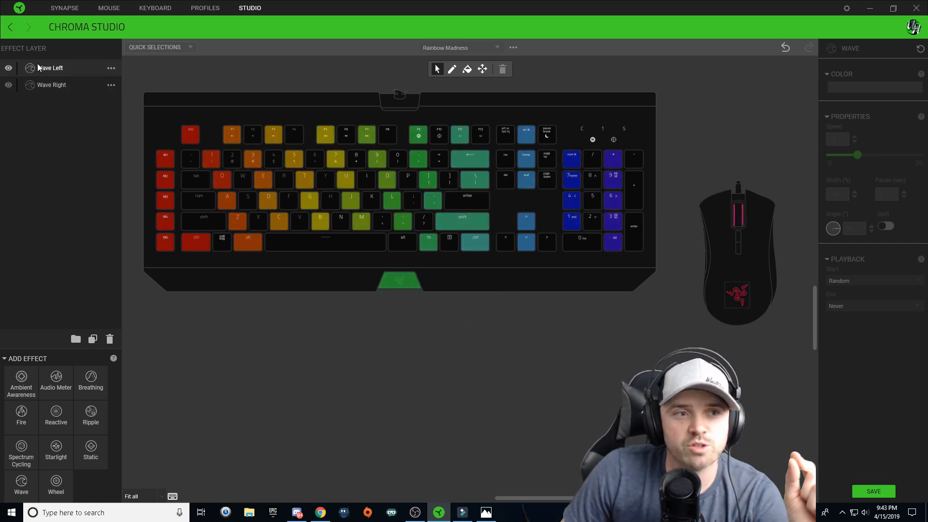
click(53, 85)
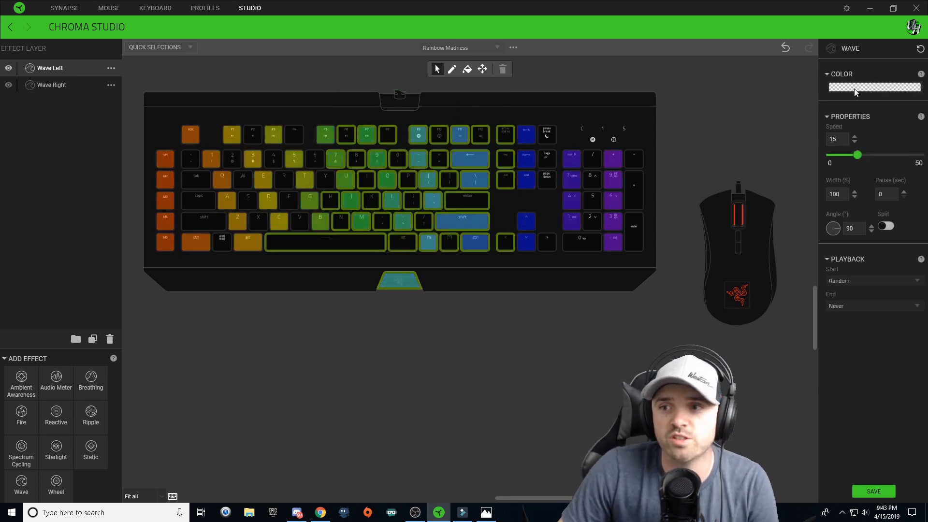
Apply the rainbow pattern from Patterns as the Wave Left colour
click(875, 87)
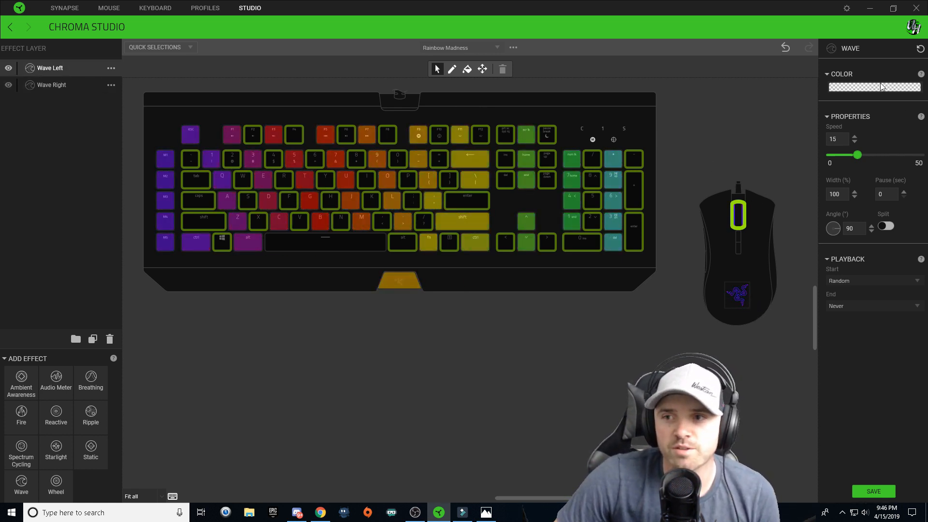
click(875, 87)
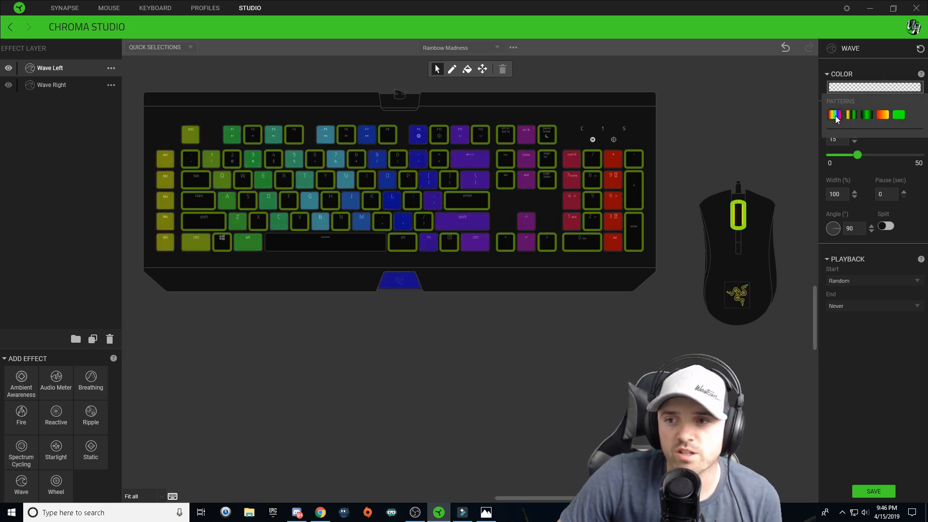
click(835, 114)
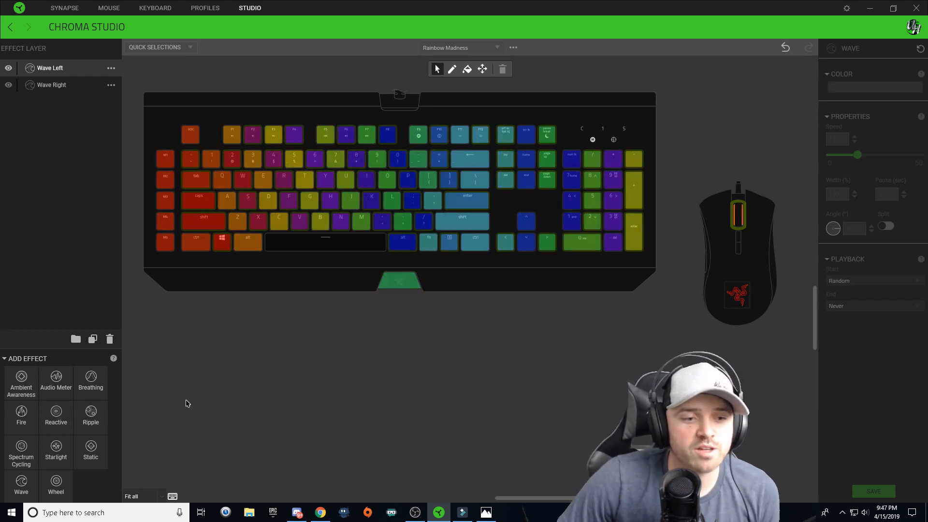
Add a Ripple layer on top and set its colour to black
click(91, 414)
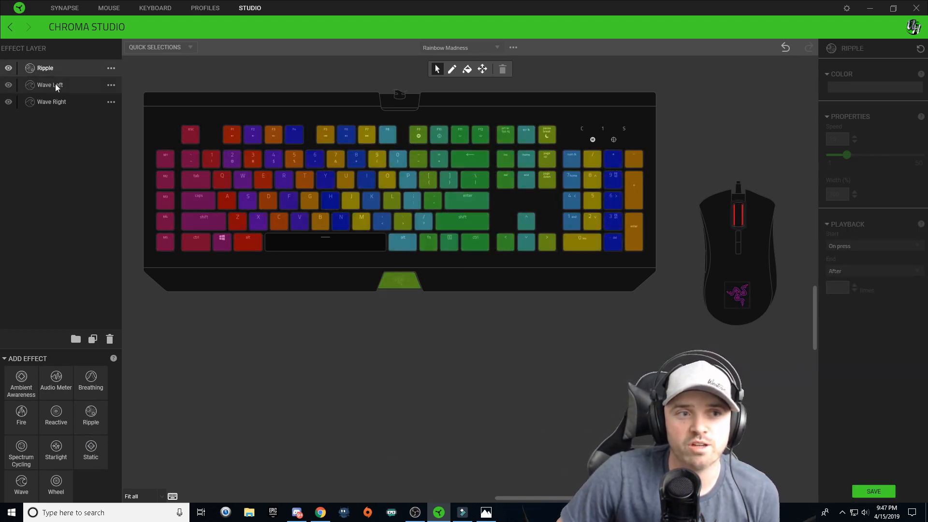
click(48, 85)
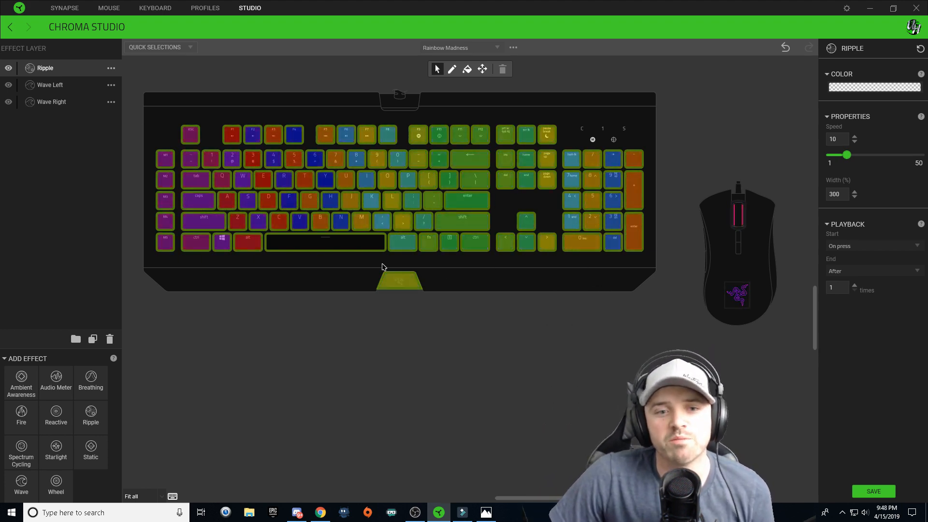
click(875, 87)
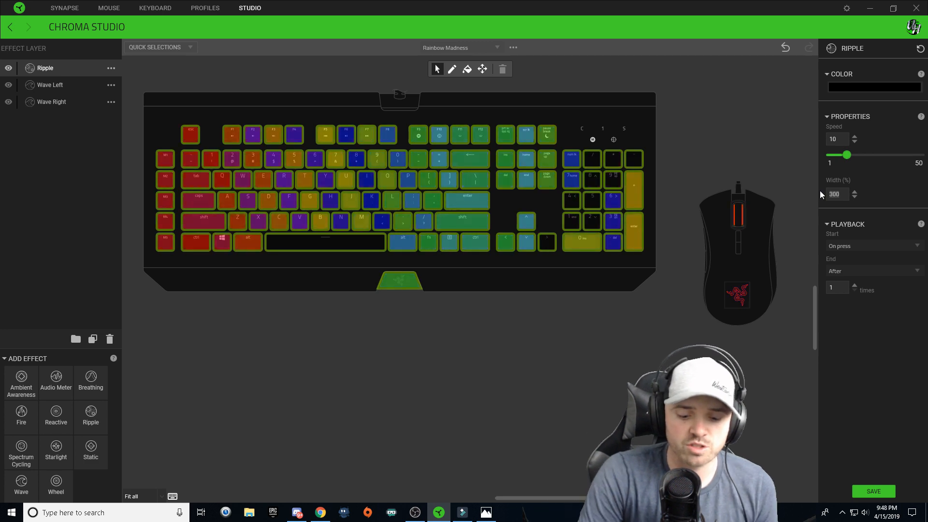
Set the Ripple playback Start to On selected keys
click(854, 197)
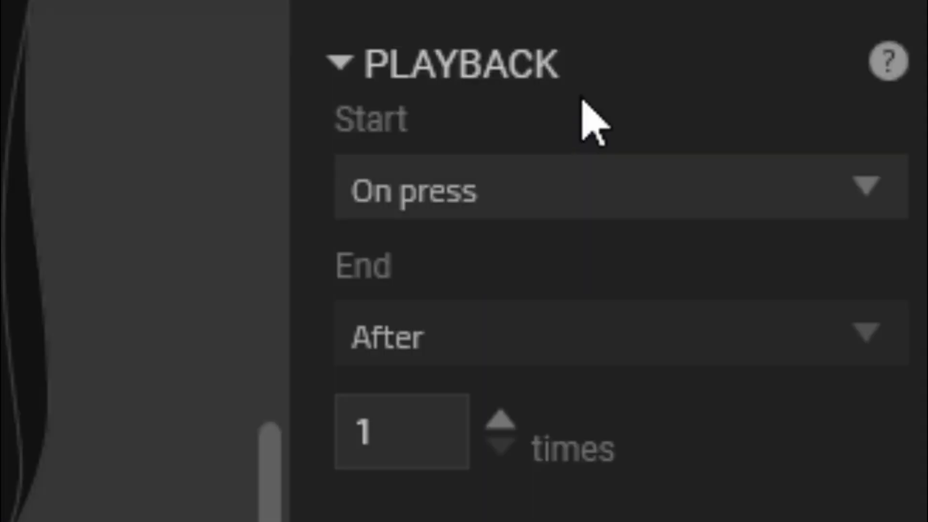
mouse_move(460, 160)
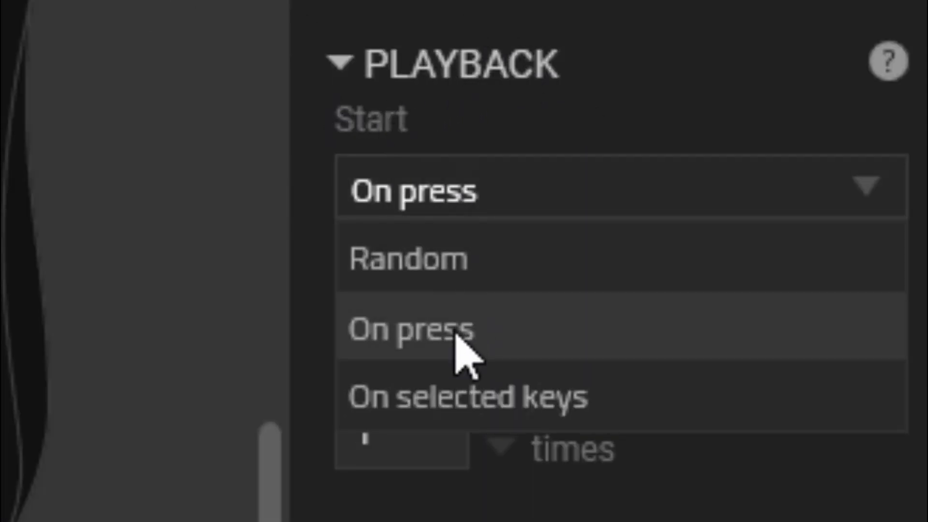
click(454, 401)
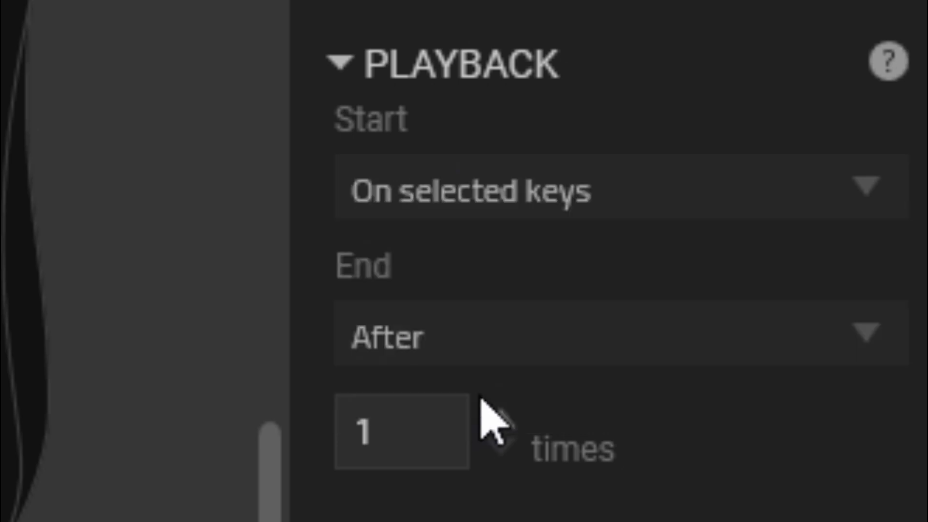